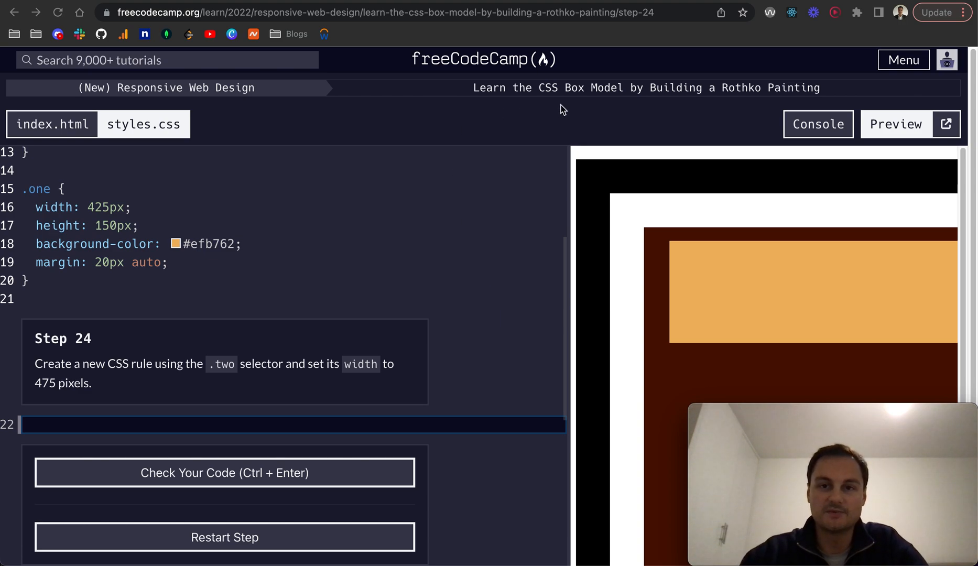
mouse_move(679, 108)
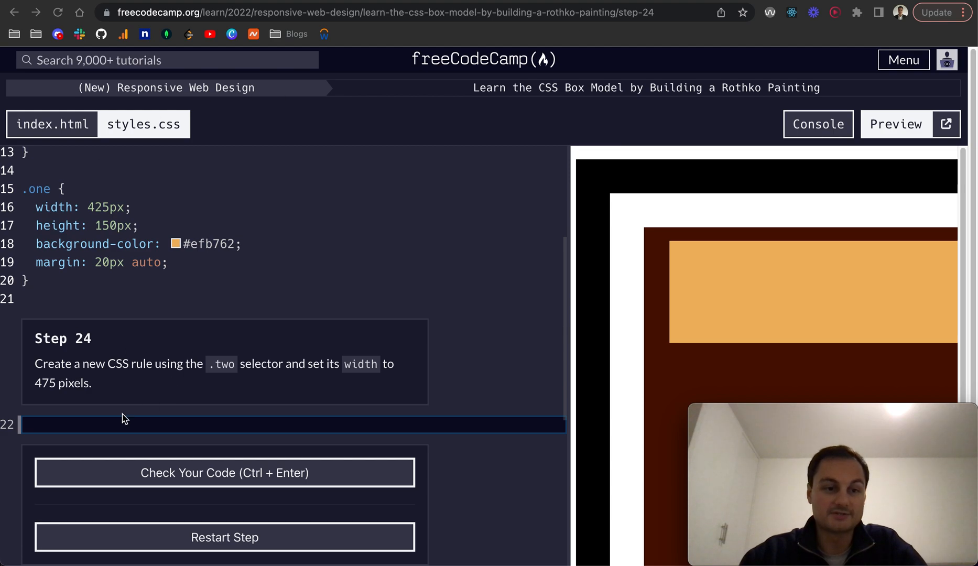
mouse_move(115, 430)
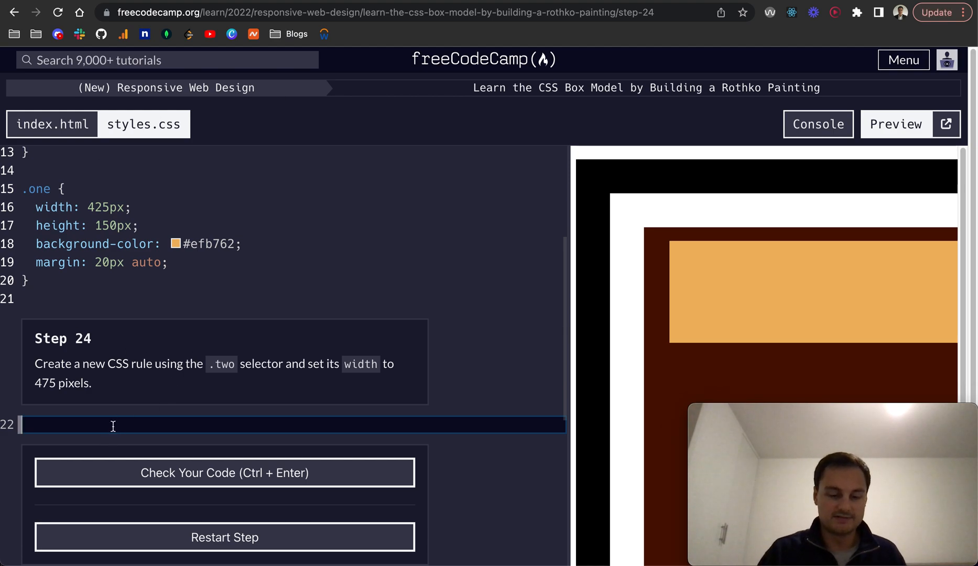
Write a .two rule with width: 475px, pass the check, and submit to reach step 25
type(".two {")
type("width: 4")
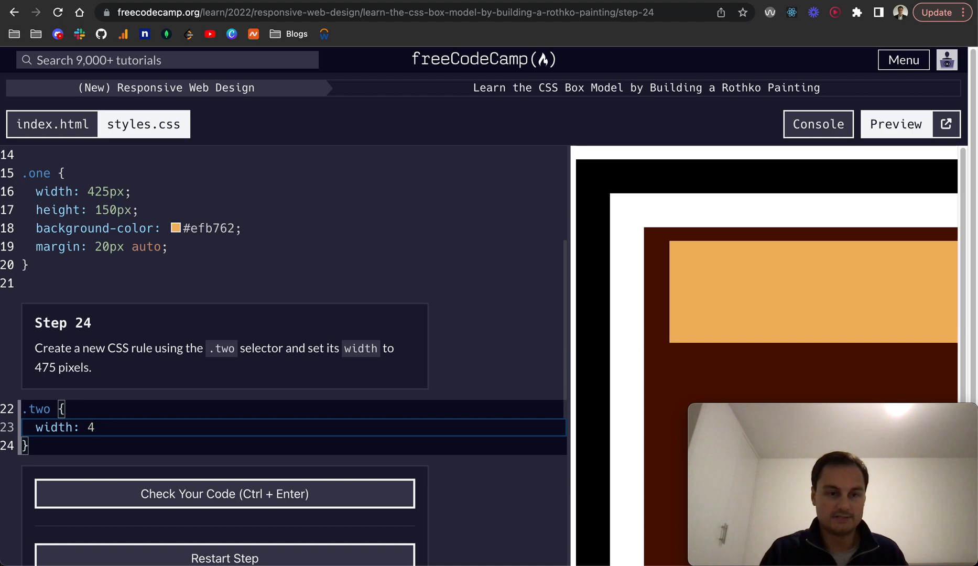
type("75px;")
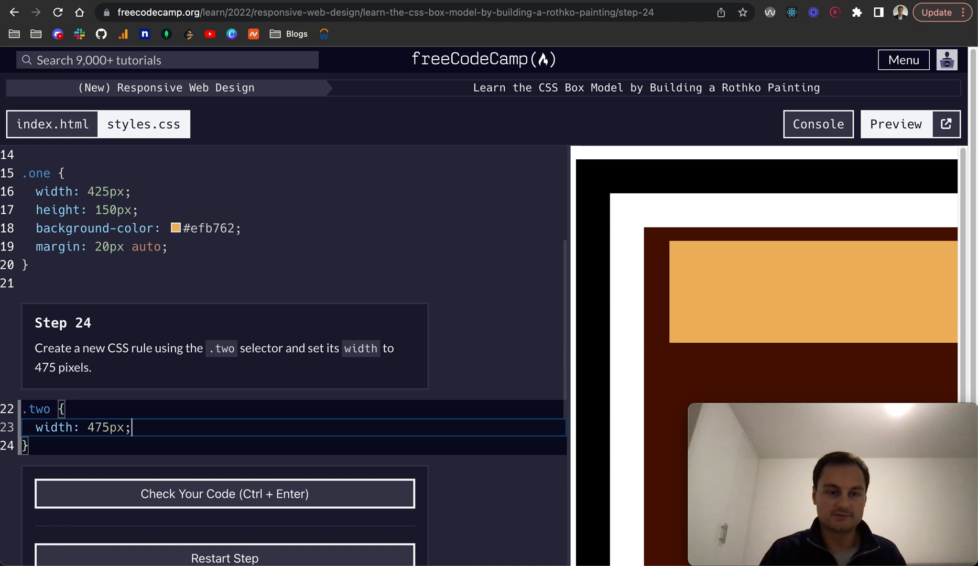
left_click(224, 494)
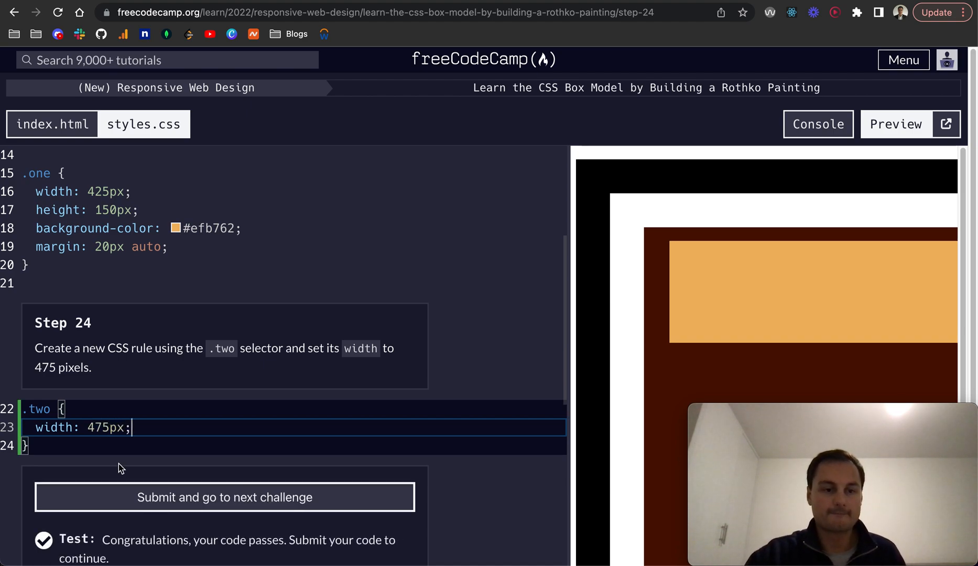
left_click(224, 497)
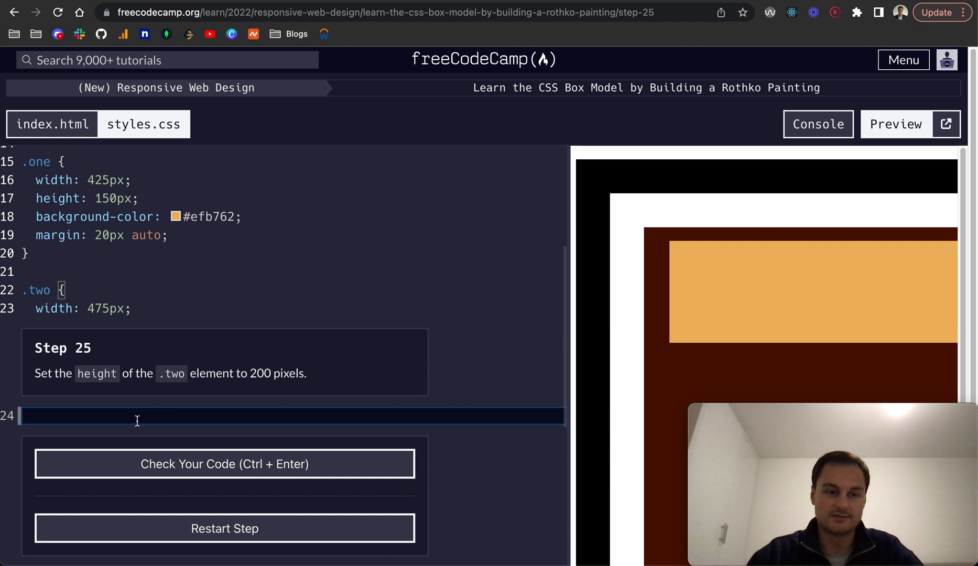
Add height: 200px to the .two rule, pass the check, and submit it
type("heightL")
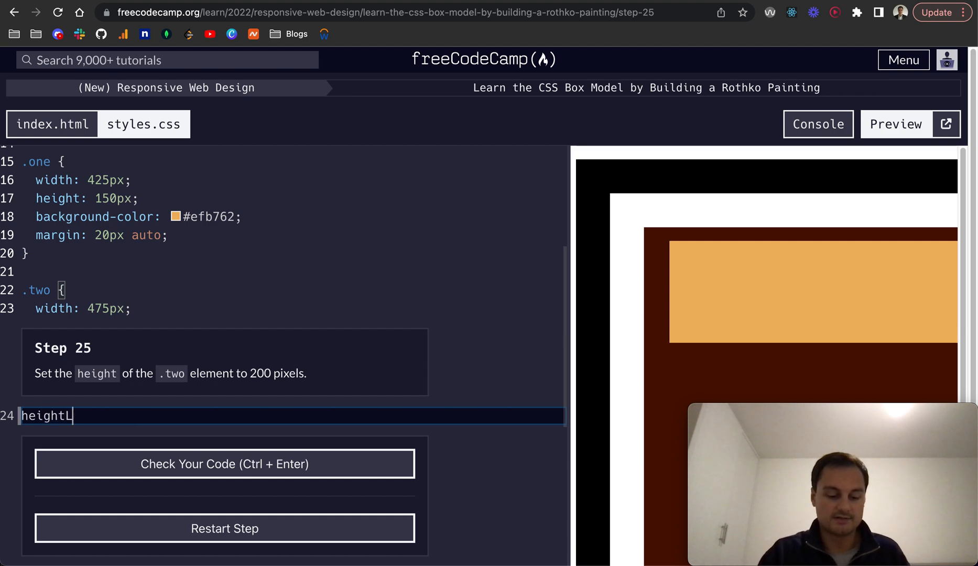
type(": 200px;")
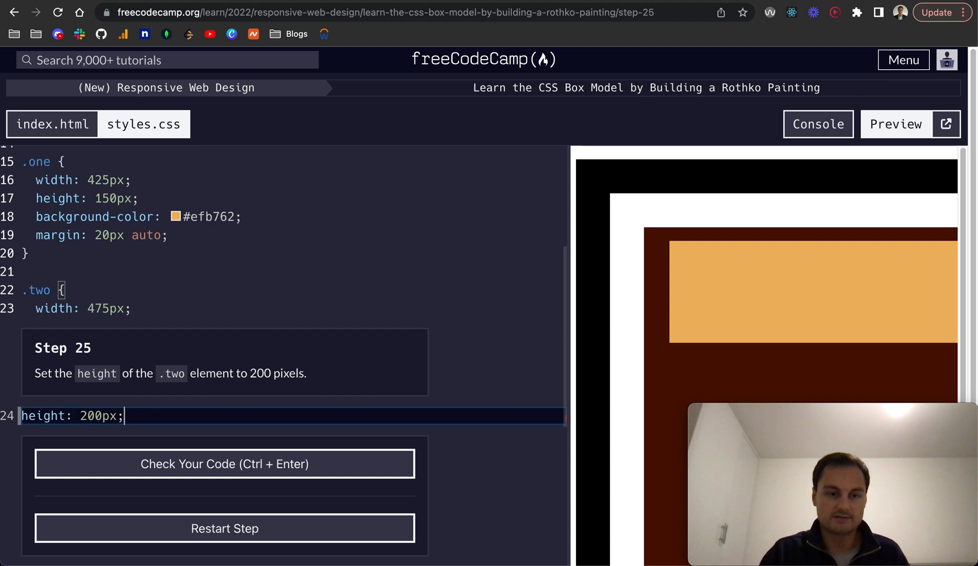
left_click(224, 464)
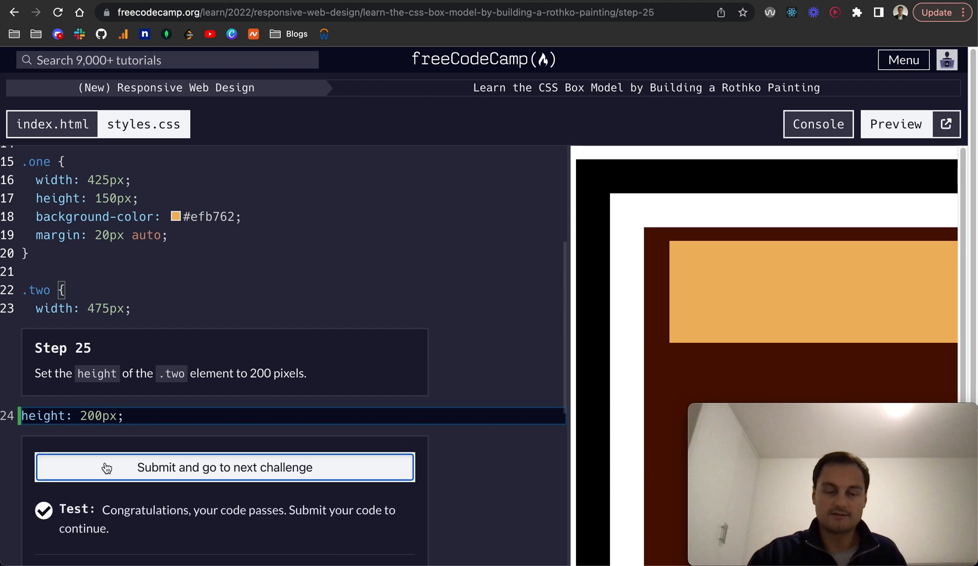
left_click(224, 467)
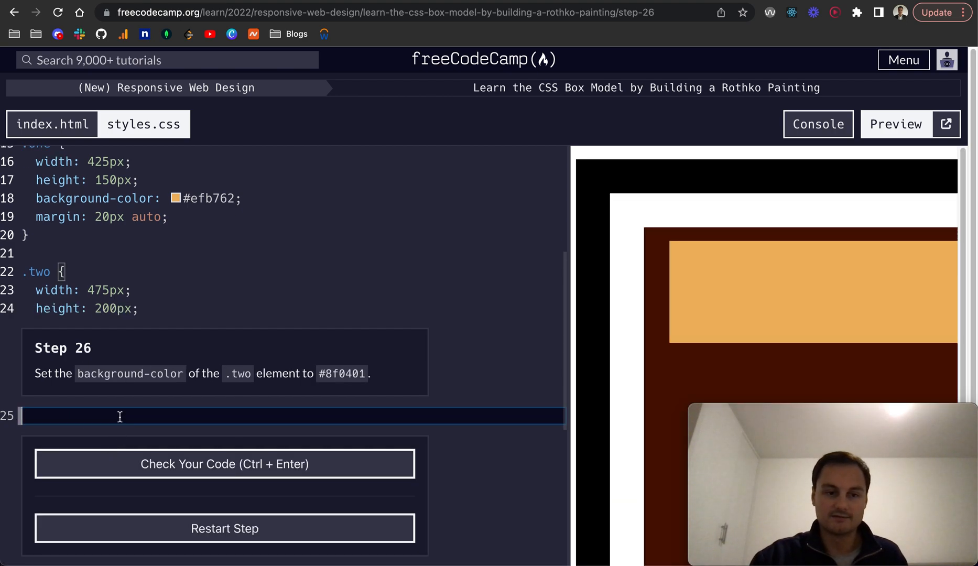
Give .two background-color: #8f0401, pass the check, and submit
type("background")
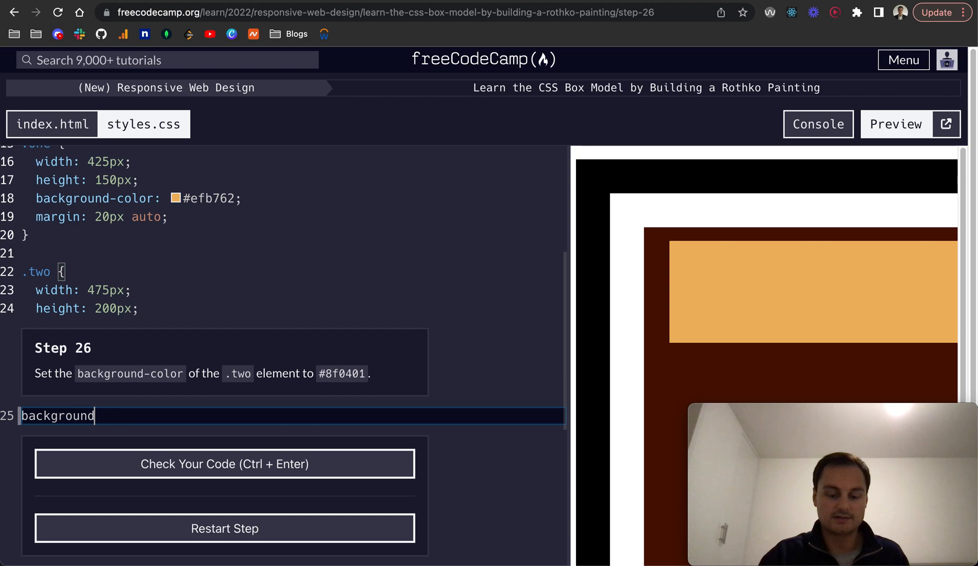
type("-color:")
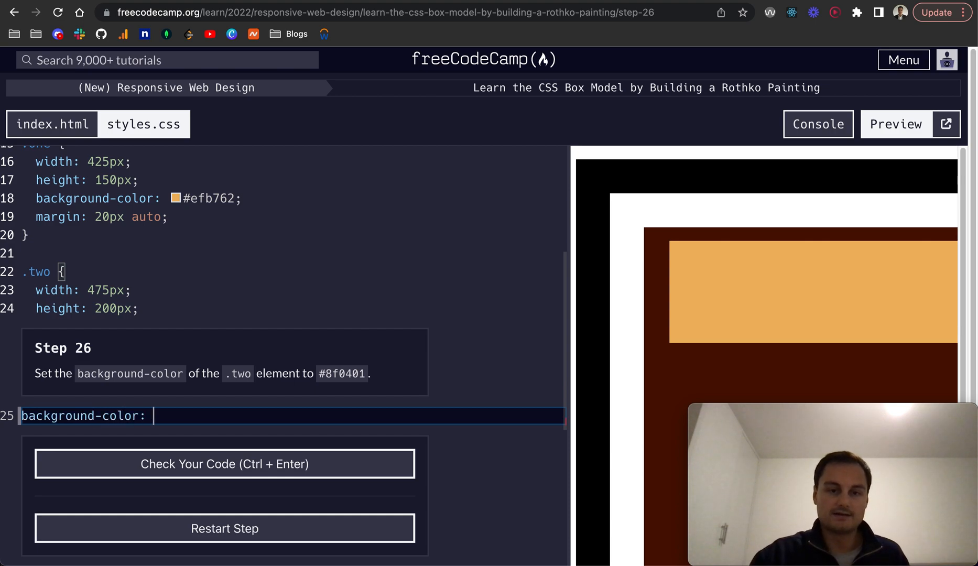
double_click(342, 373)
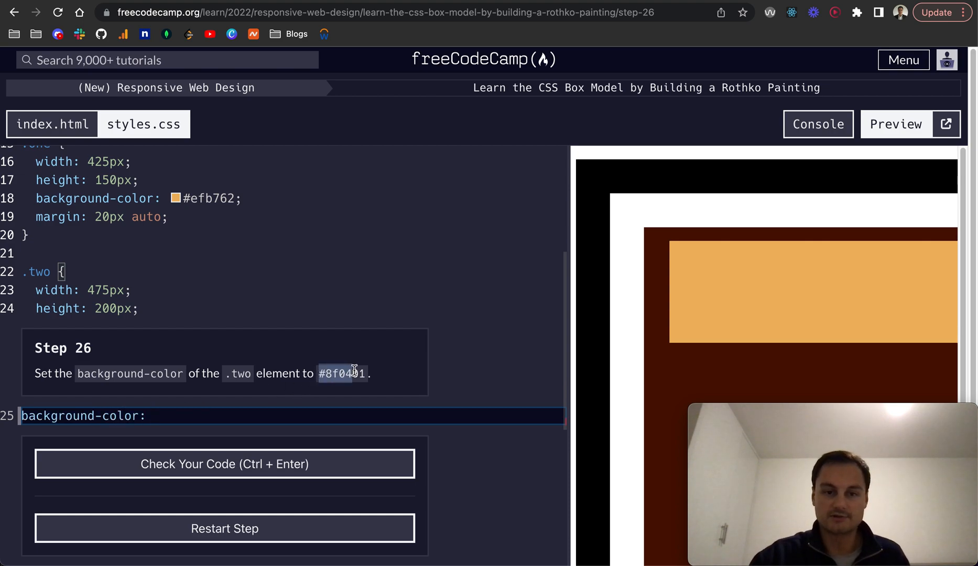
type("#8f0401;")
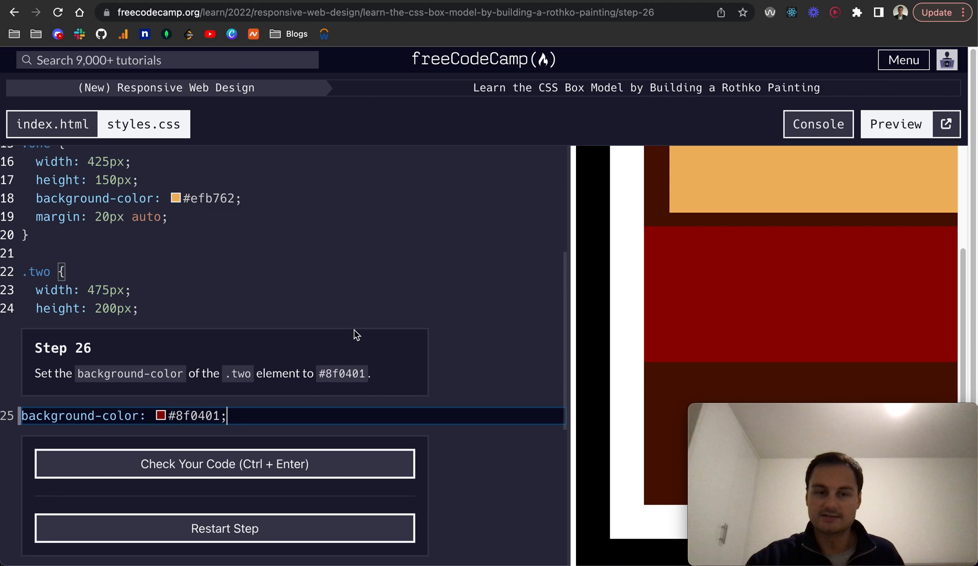
left_click(224, 463)
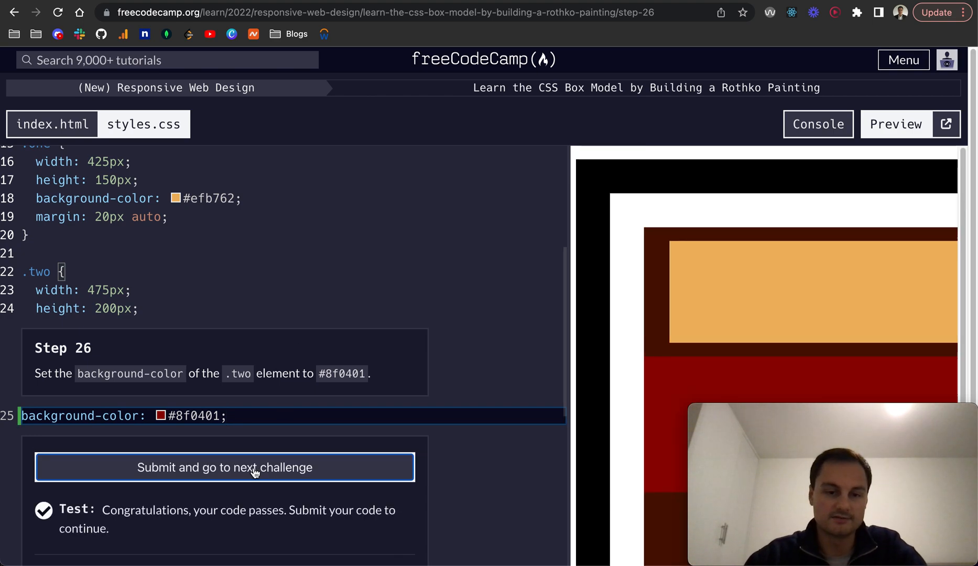
left_click(224, 467)
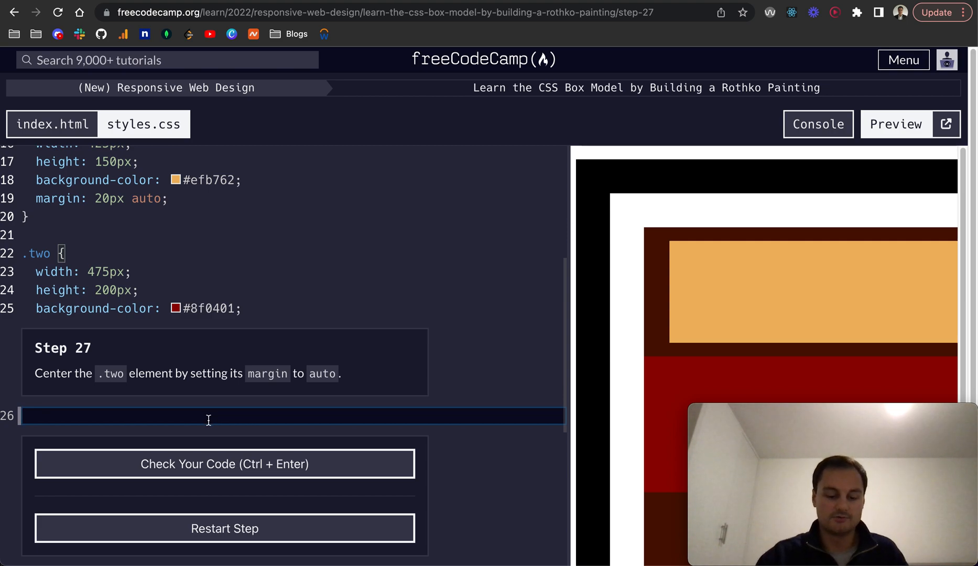
Add margin: auto; to .two, pass the check, and submit
type("margin: auto;")
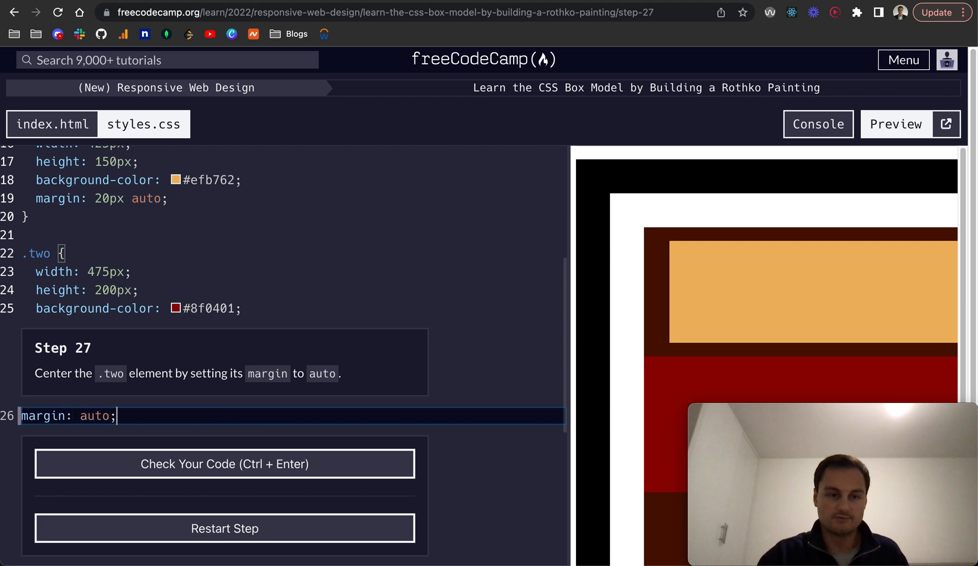
left_click(224, 463)
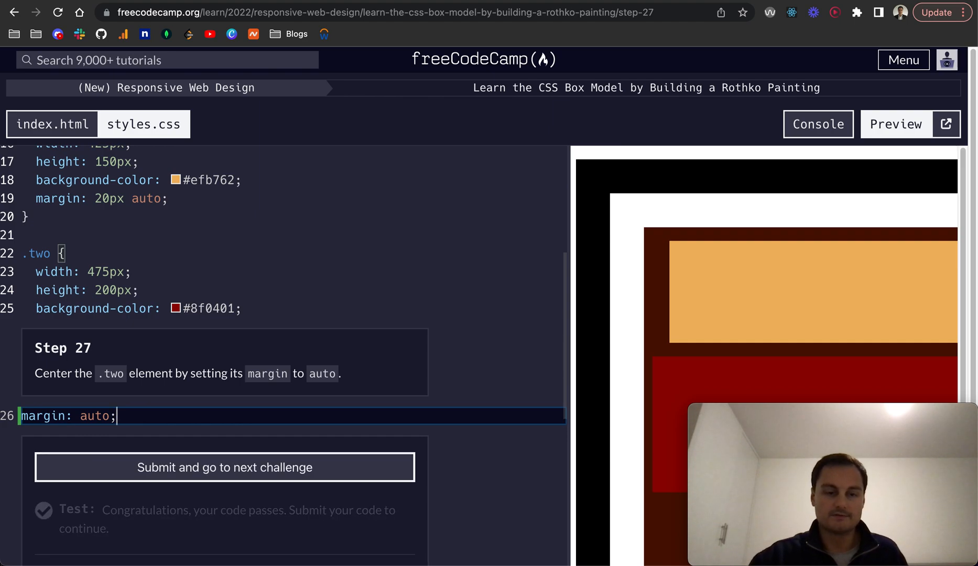
left_click(224, 468)
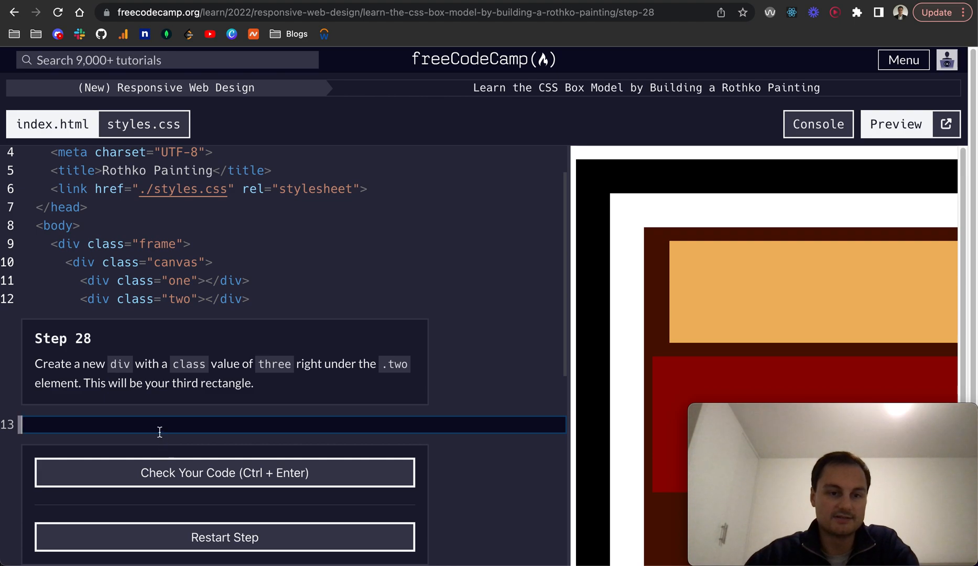
Add <div class='three'></div> below the .two div in index.html and submit
type("<")
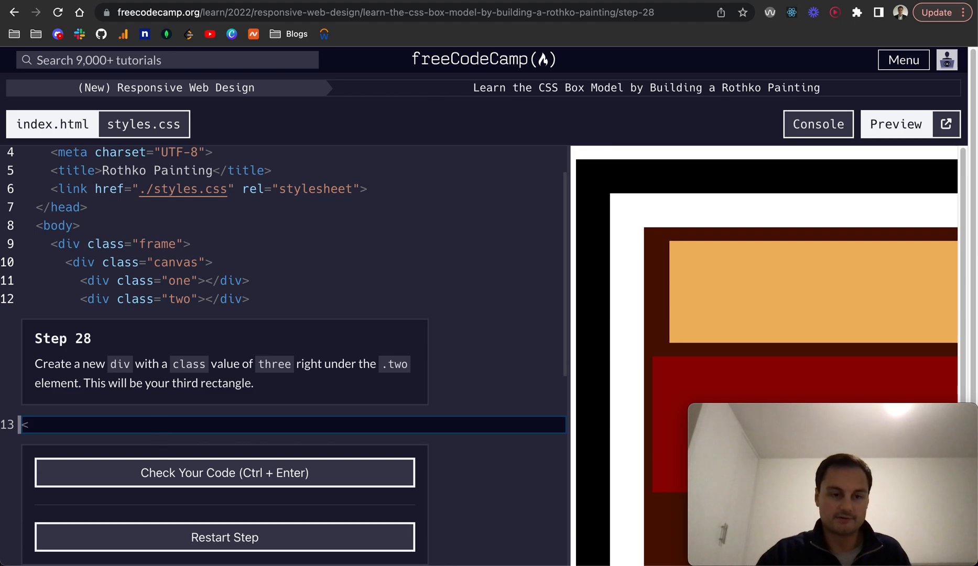
type("div class='")
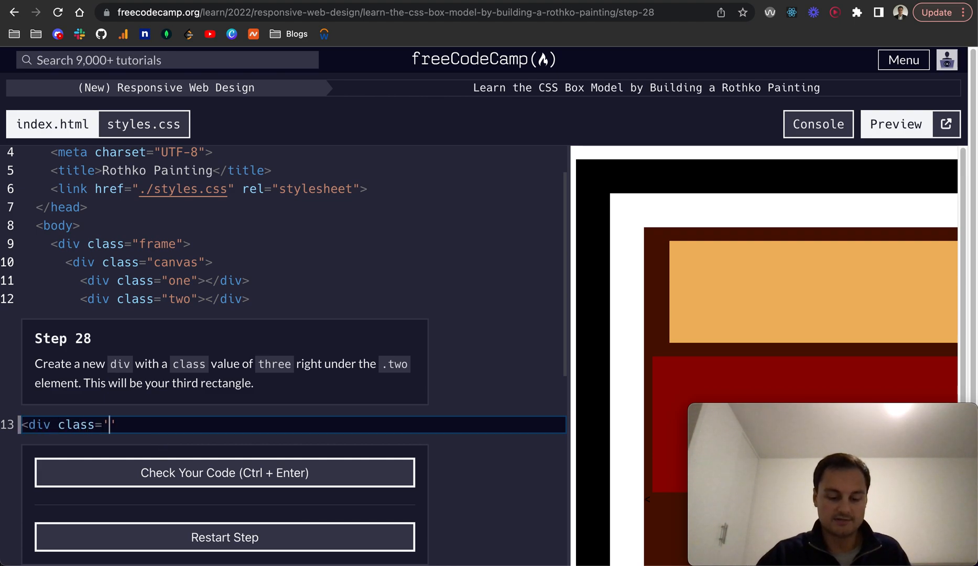
type("three")
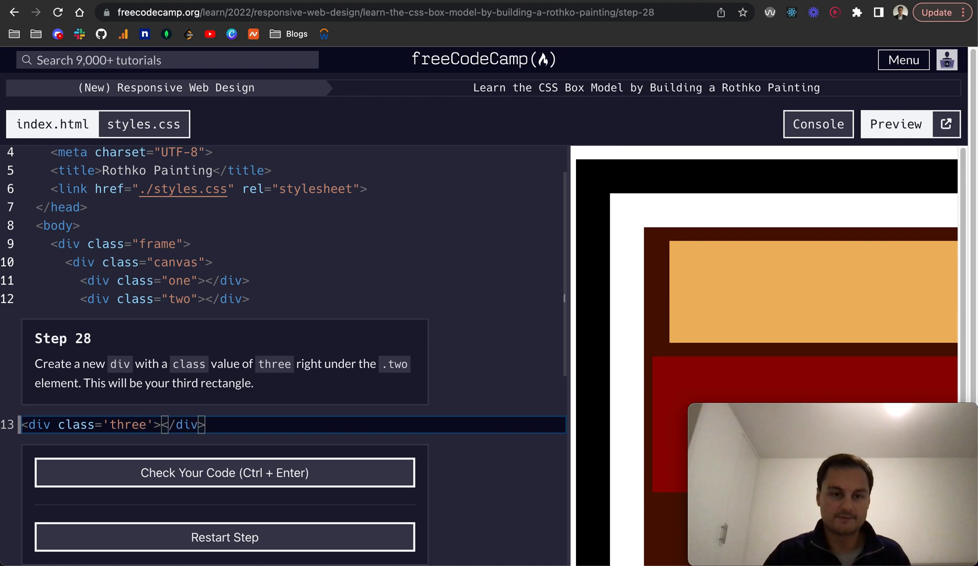
left_click(223, 473)
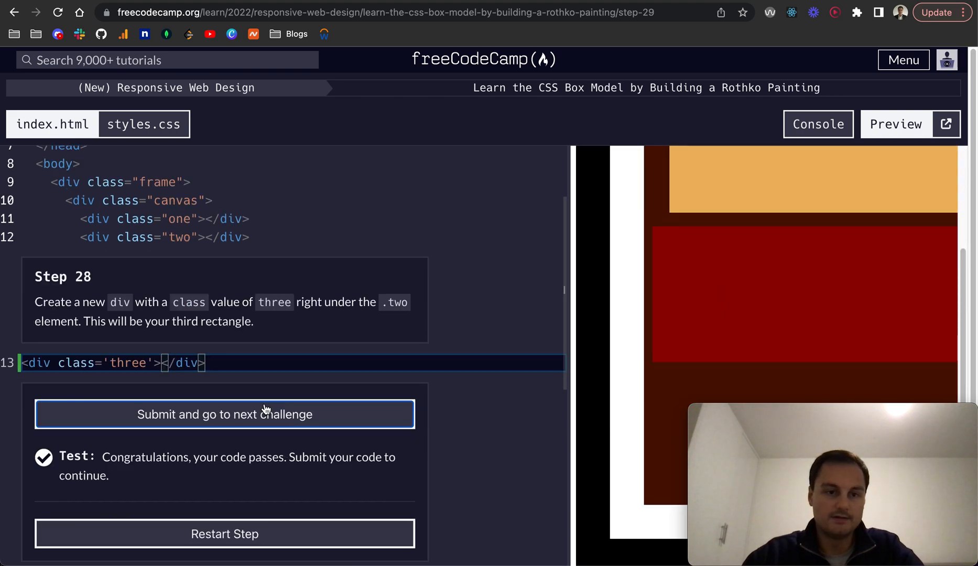
left_click(224, 414)
type(".three {")
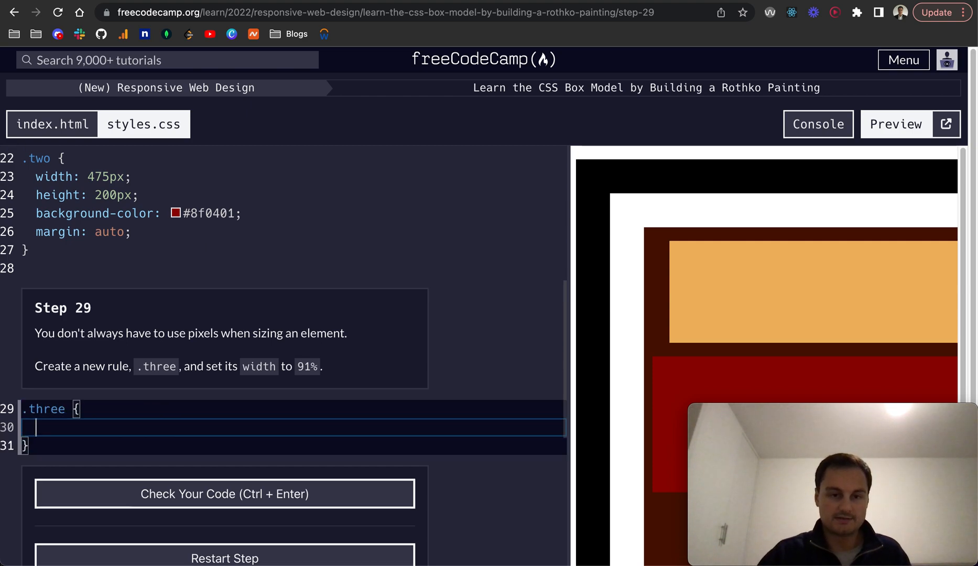
Type a width declaration of 91% inside the .three rule
type("width:")
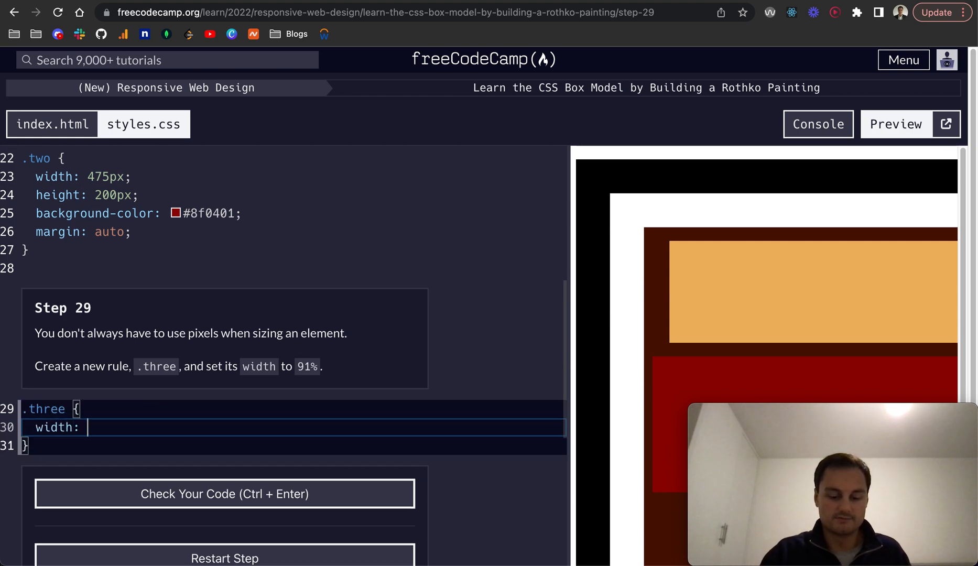
type("90%")
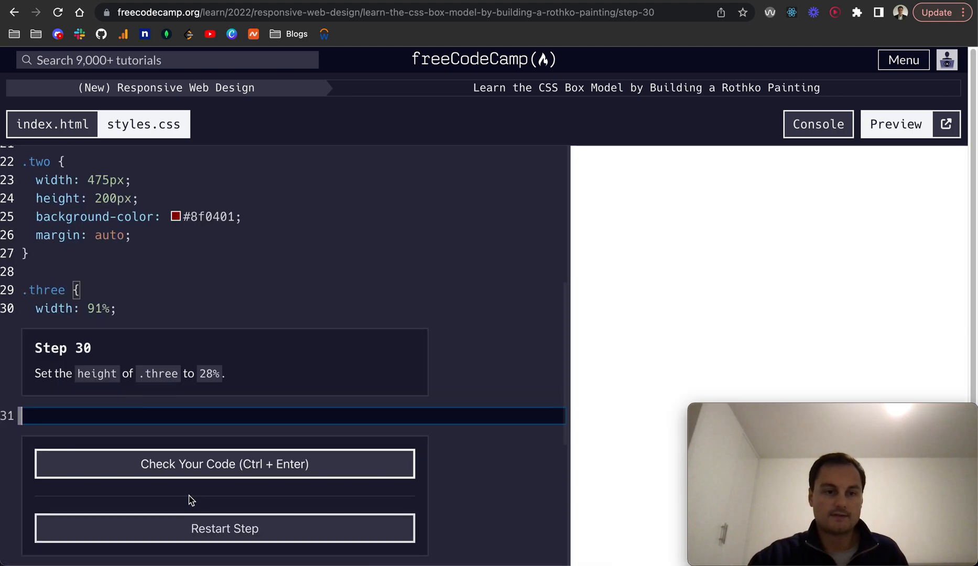
Add height: 28% to .three, pass the check, and submit
type("h")
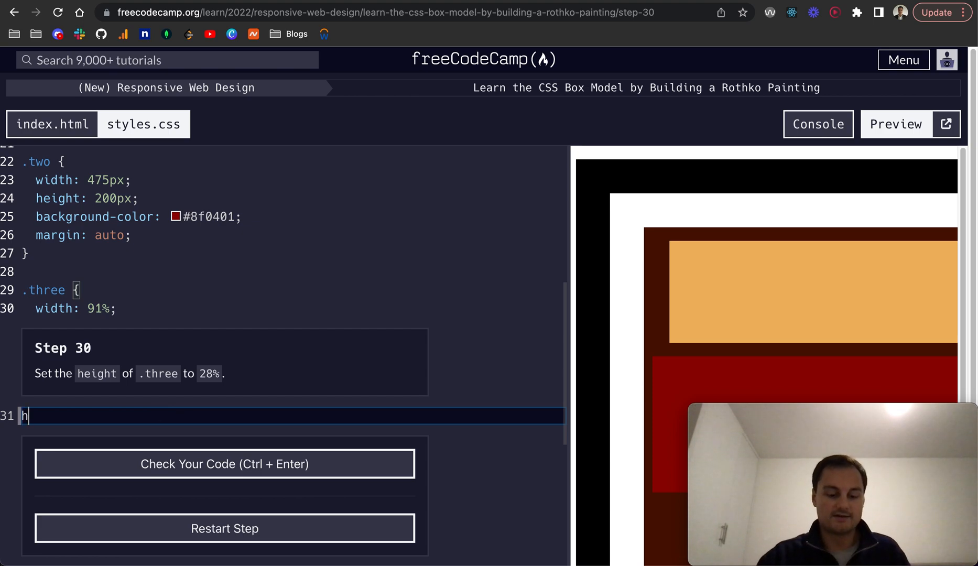
type("eightL")
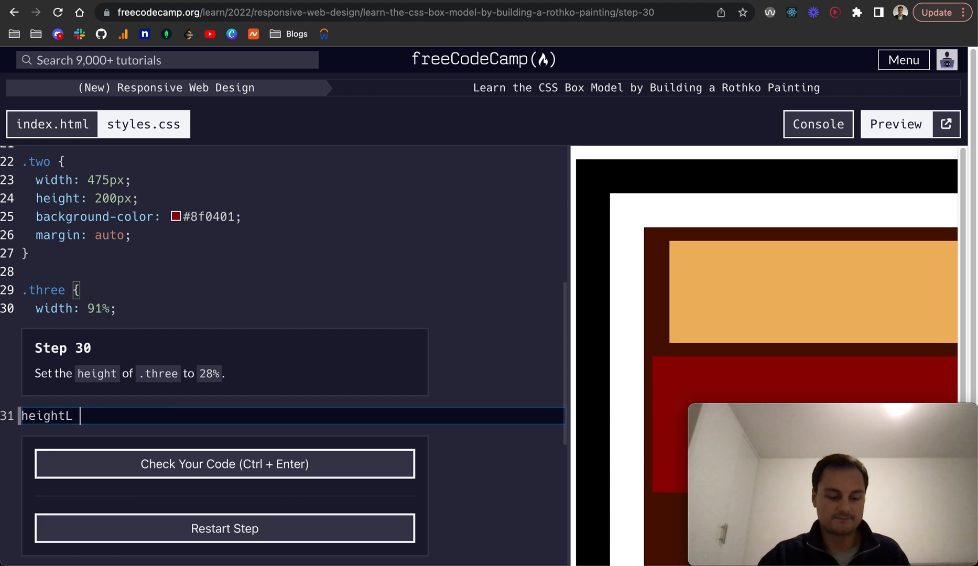
type("28%;")
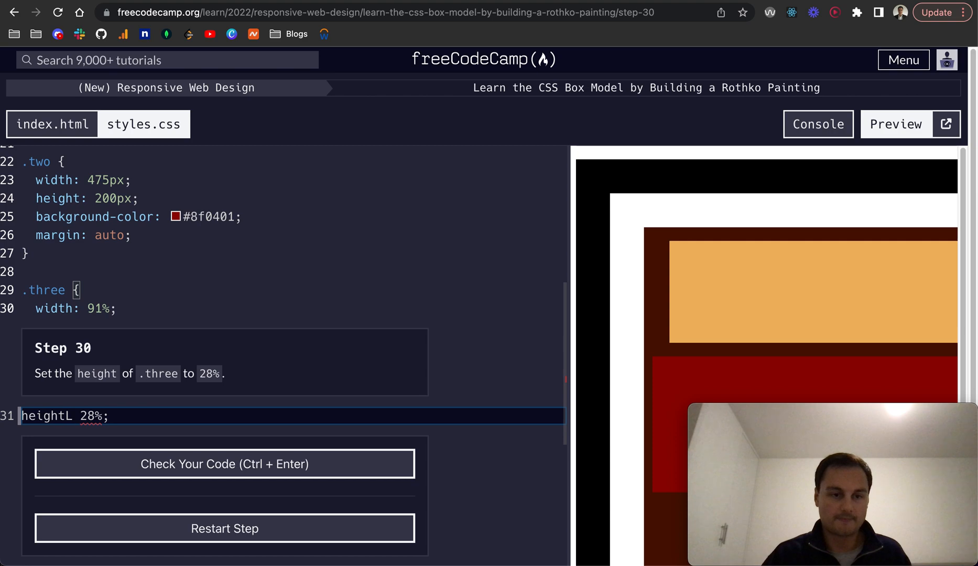
key("Backspace")
type(":")
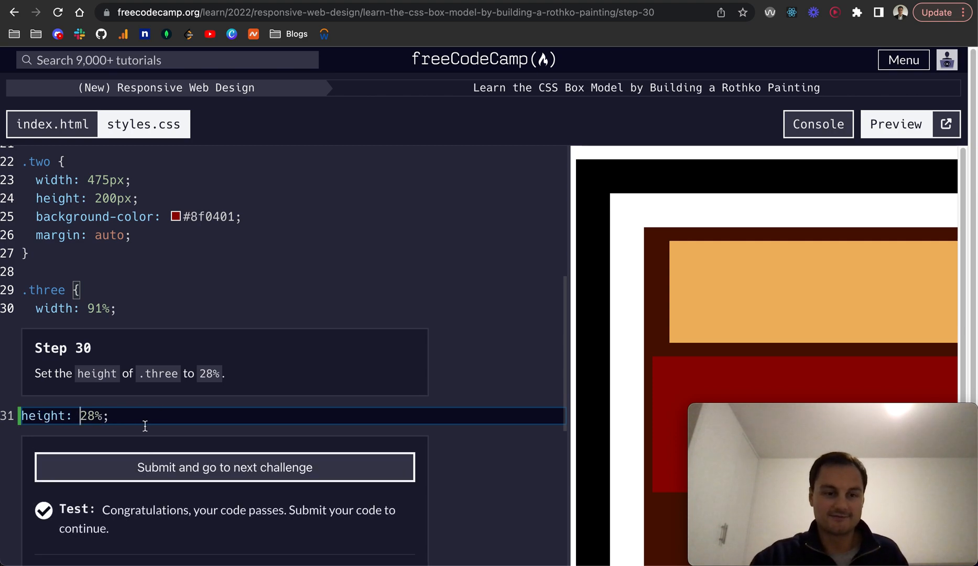
left_click(224, 467)
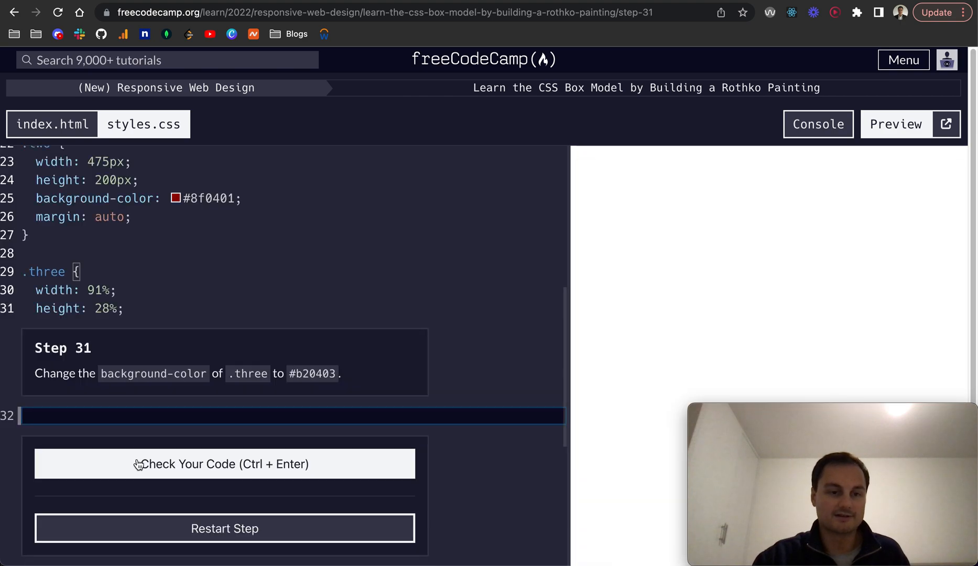
Give .three background-color: #b20403, pass the check, and submit
type("backgr")
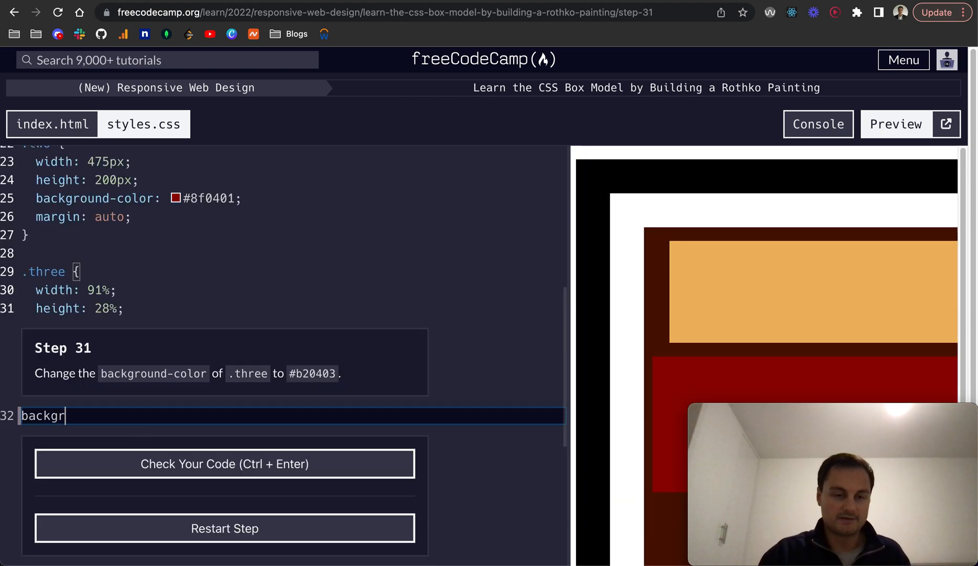
type("ound-color:")
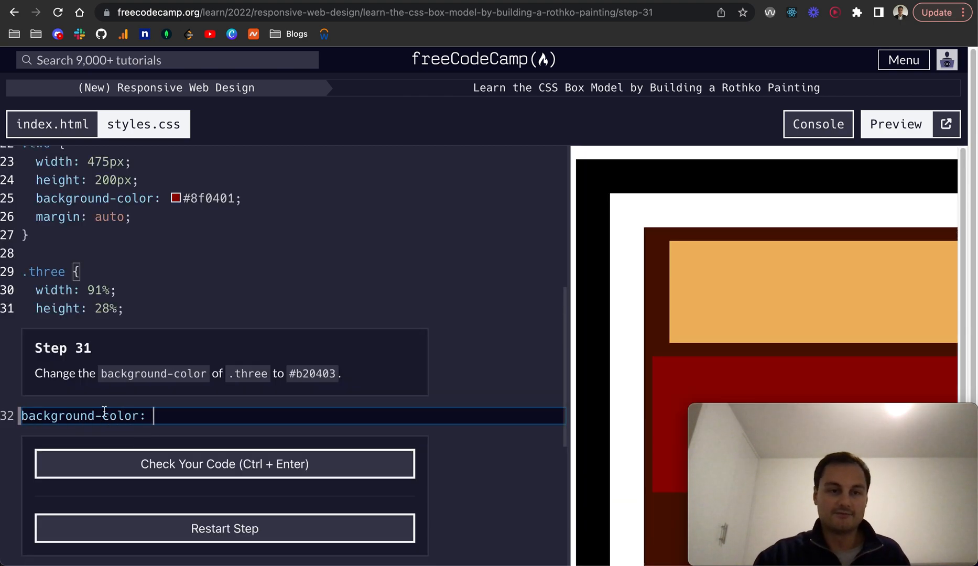
double_click(307, 374)
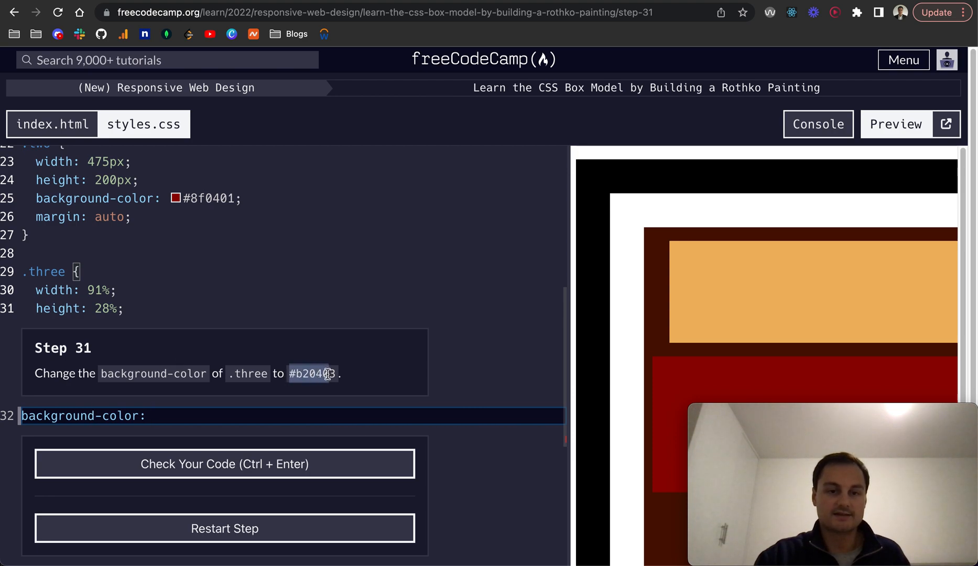
type("#b20403")
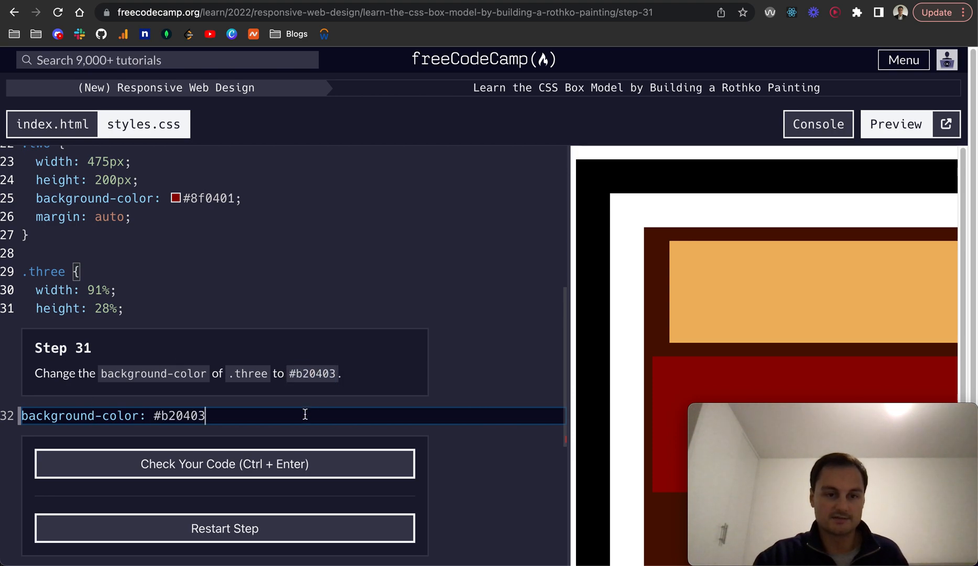
type(";")
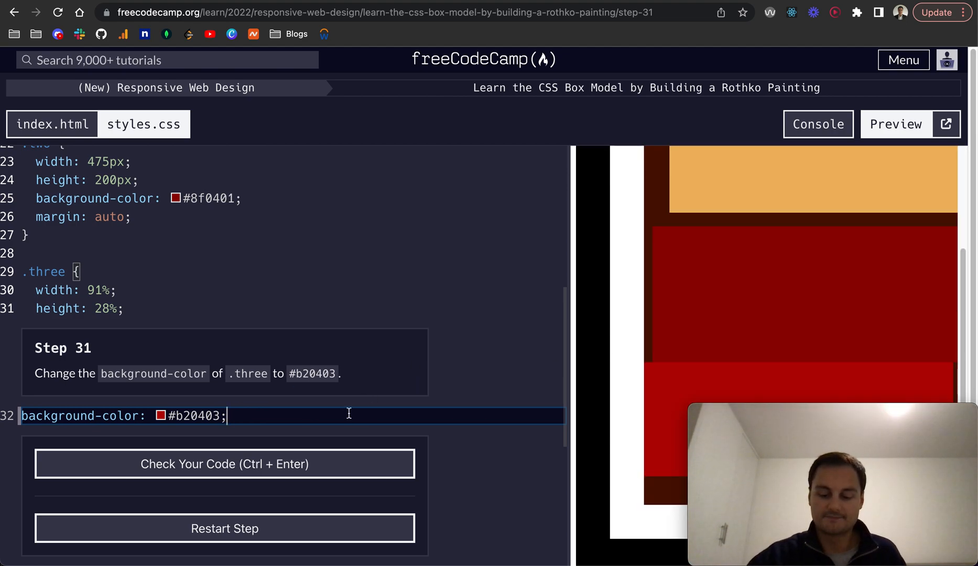
left_click(225, 463)
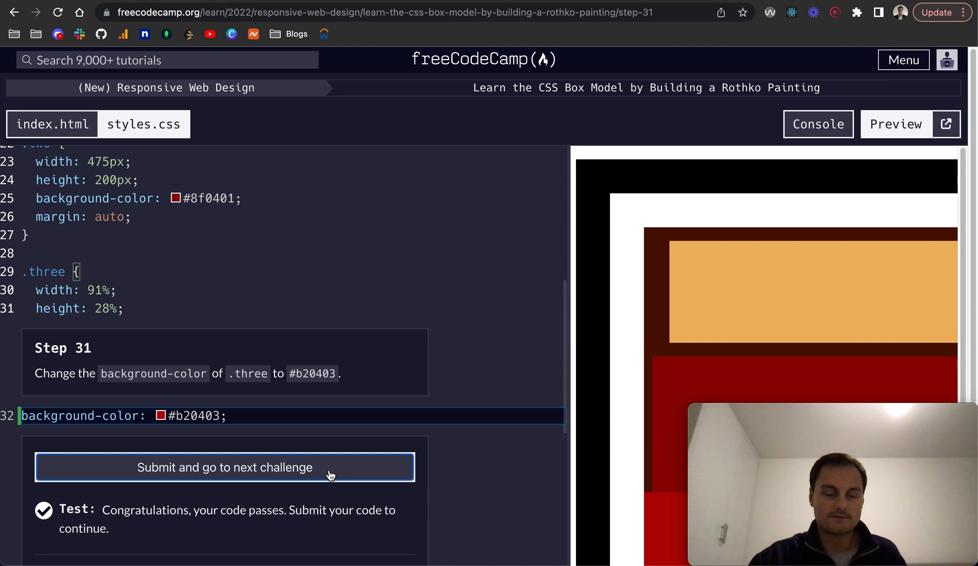
left_click(223, 467)
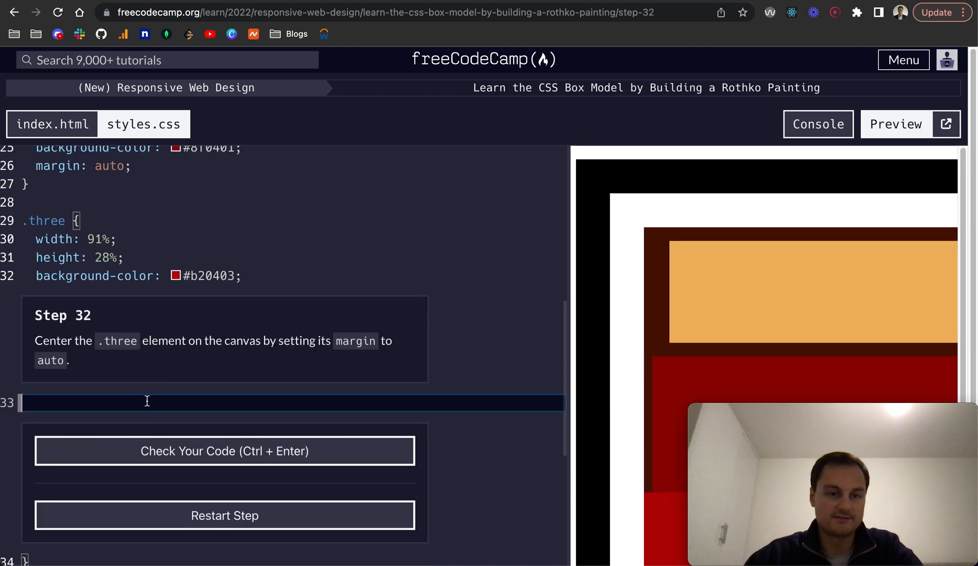
Add margin: auto; to .three, pass the check, and submit
type("m")
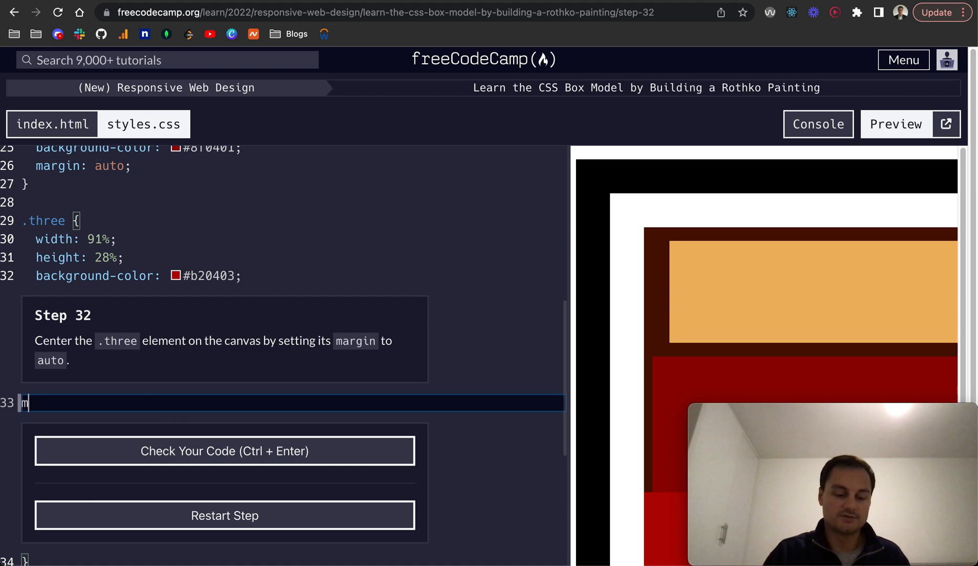
type("argin: auto;")
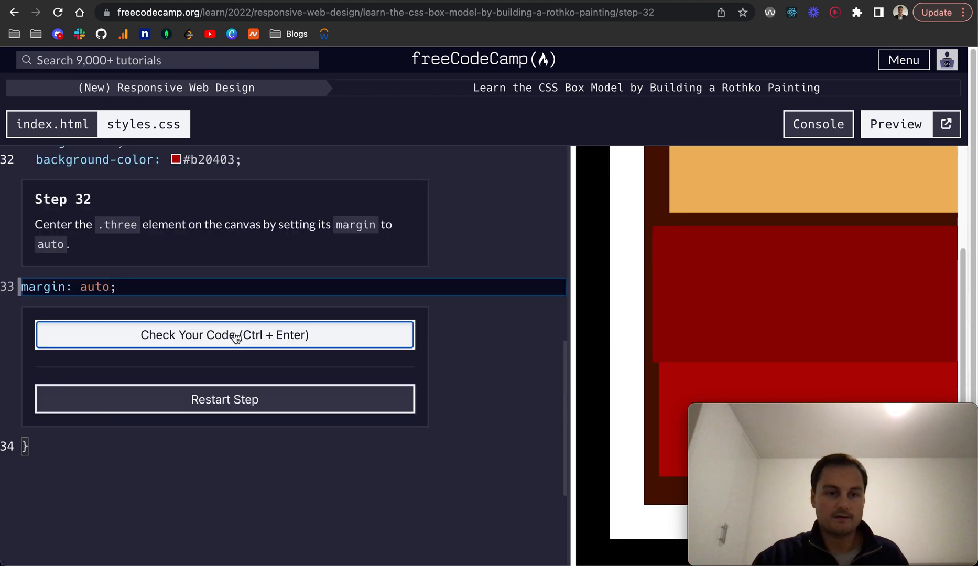
left_click(224, 336)
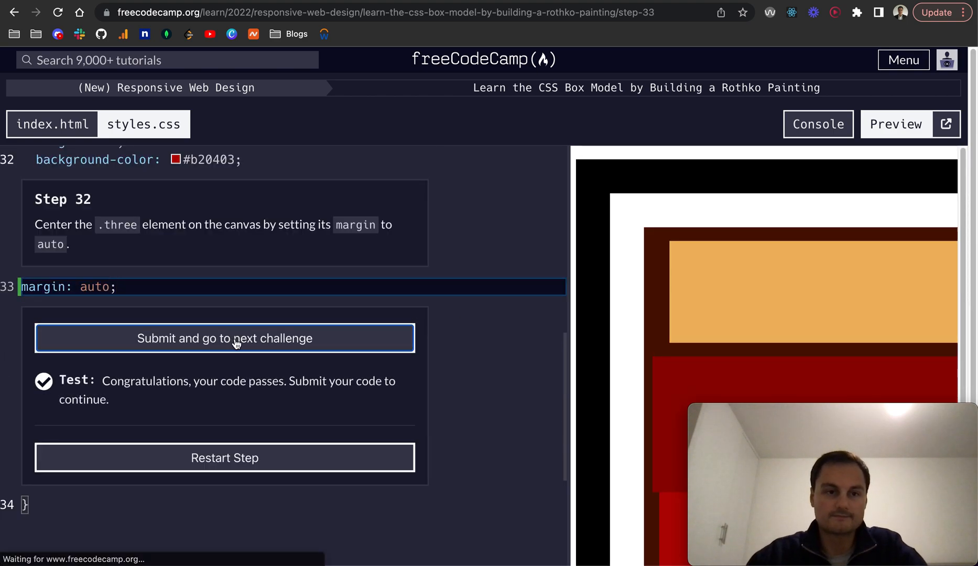
left_click(224, 338)
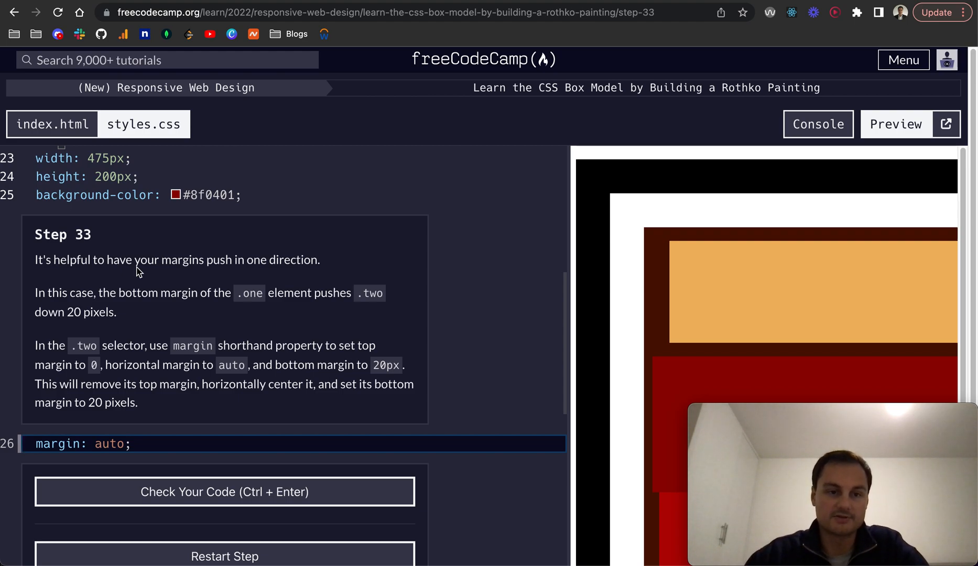
mouse_move(449, 330)
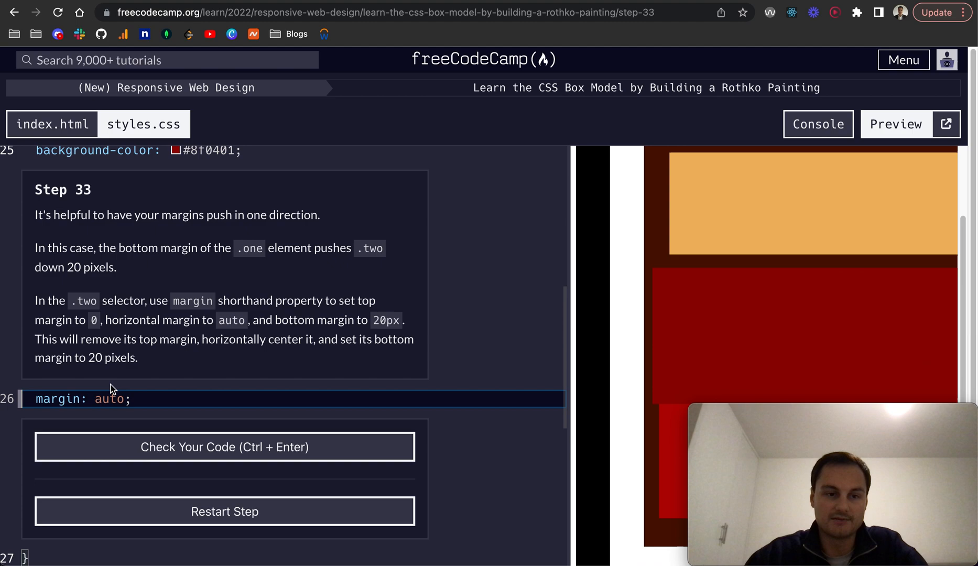
Replace the .two margin auto with 0 auto 20px, pass the check, and submit
double_click(109, 399)
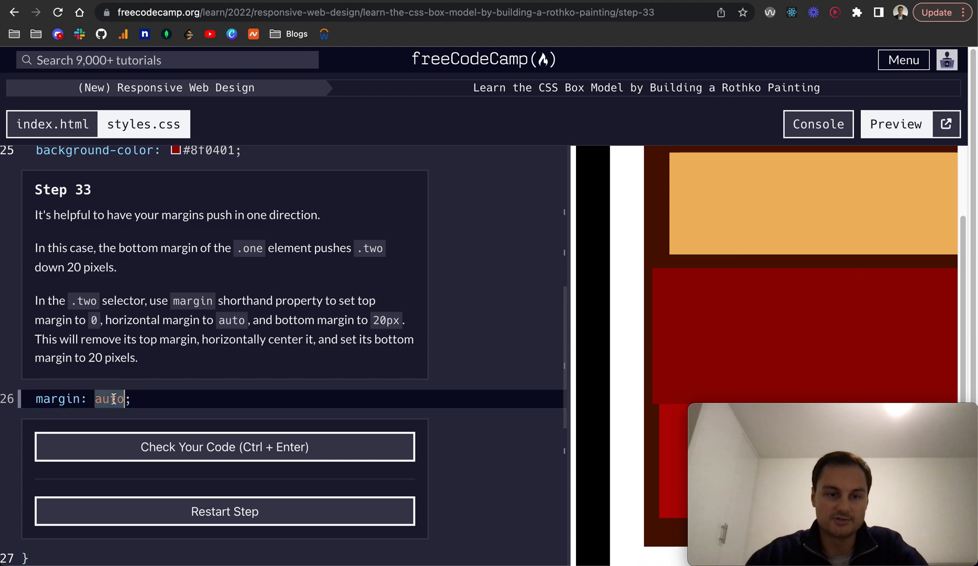
type("0")
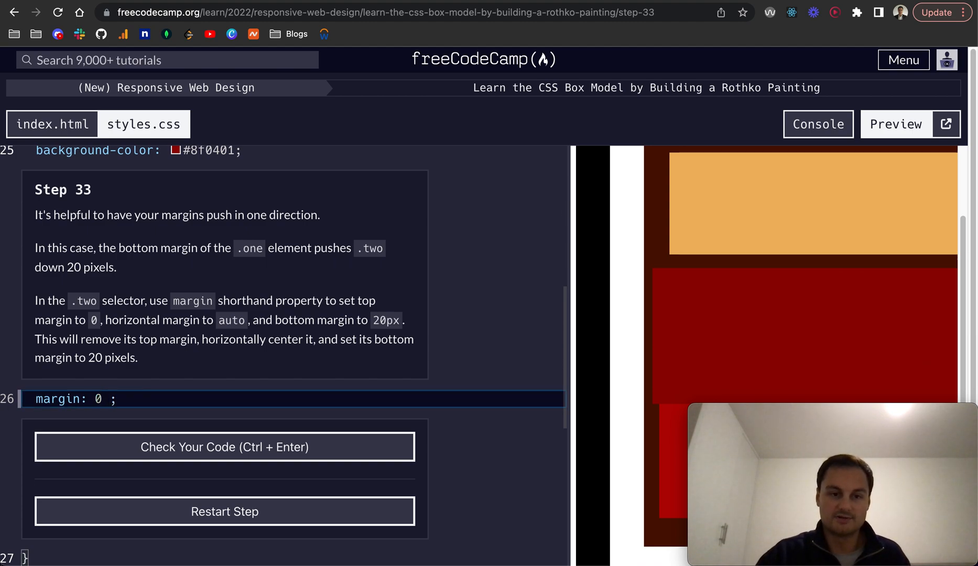
type("auto")
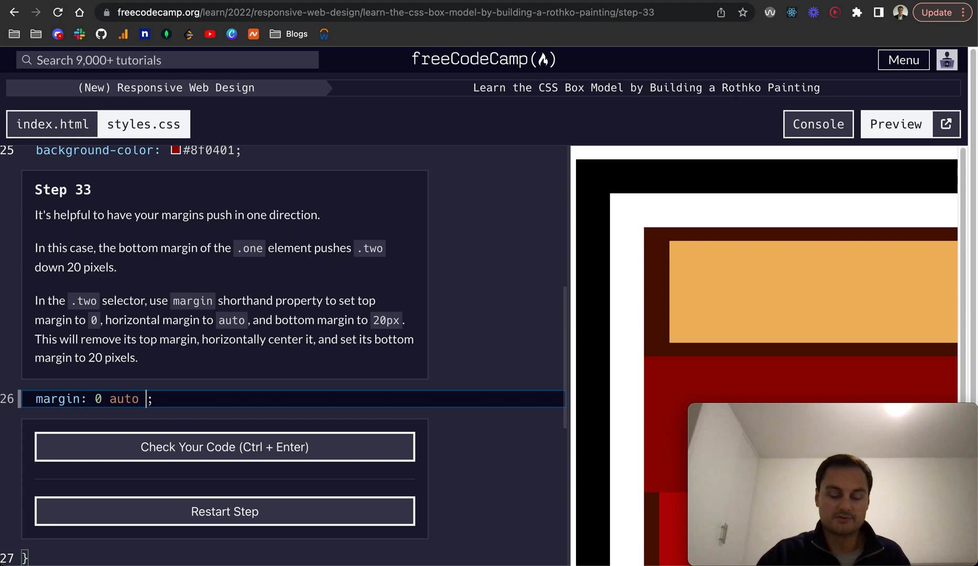
type("20px")
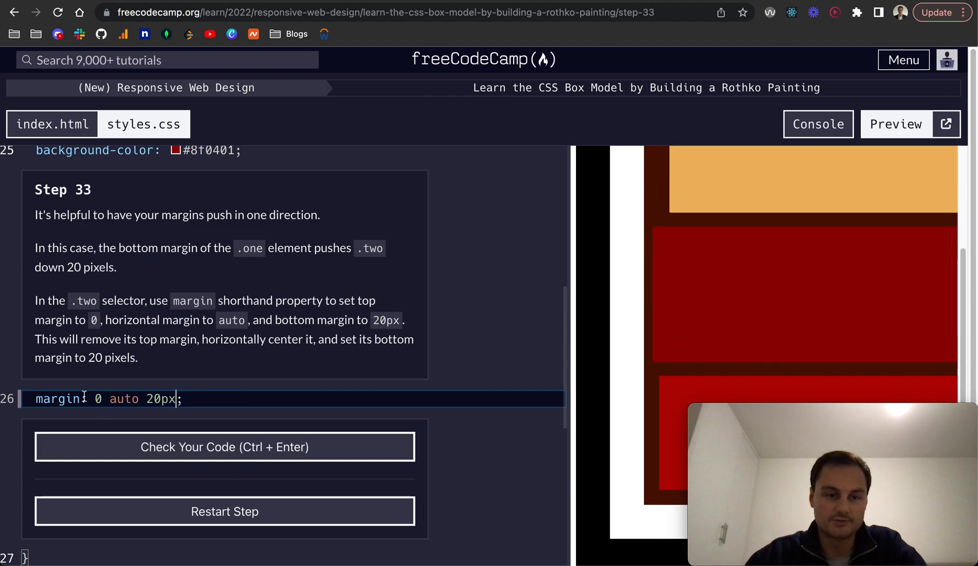
left_click(224, 447)
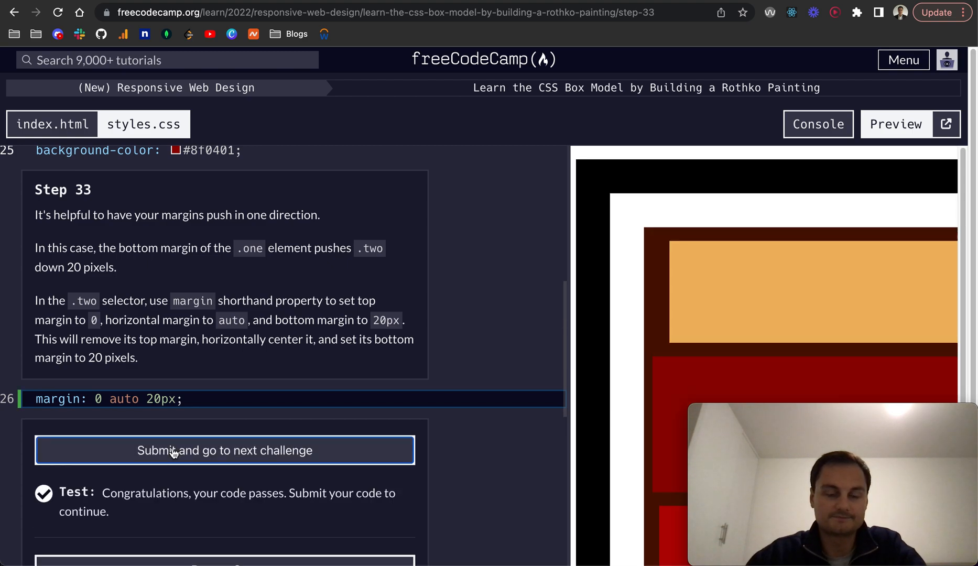
left_click(224, 450)
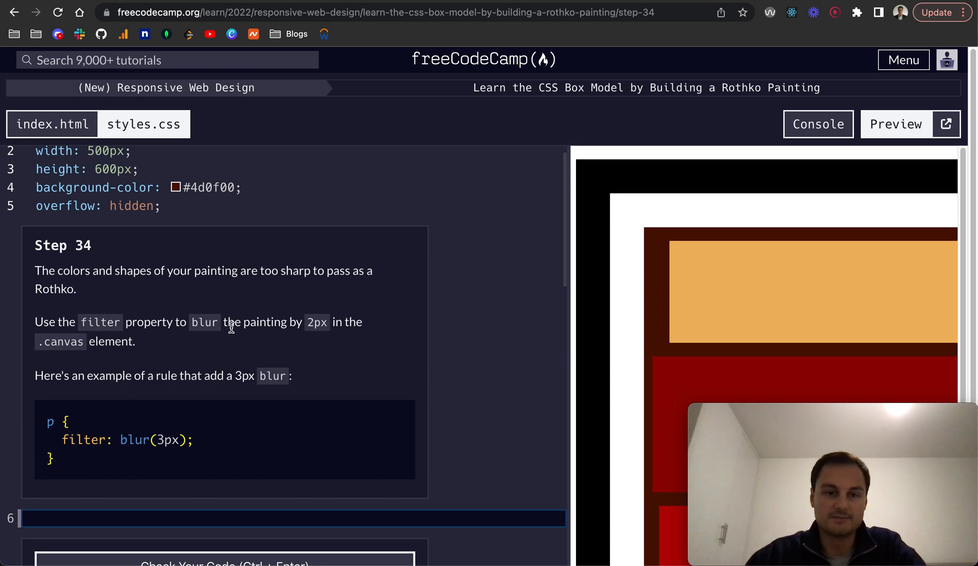
Add filter: blur(2px); to the .canvas rule on line 6
scroll("down", 3)
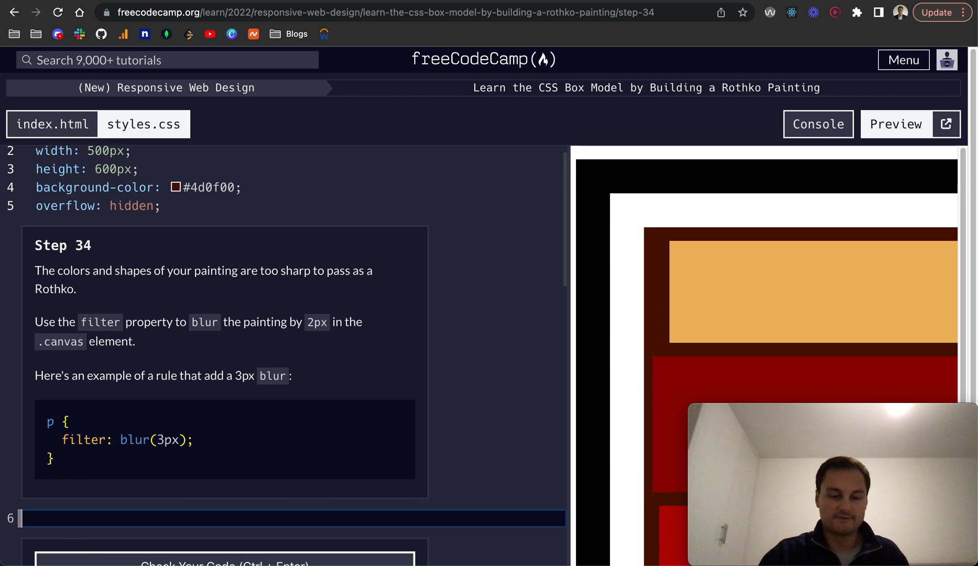
type("filter: blur")
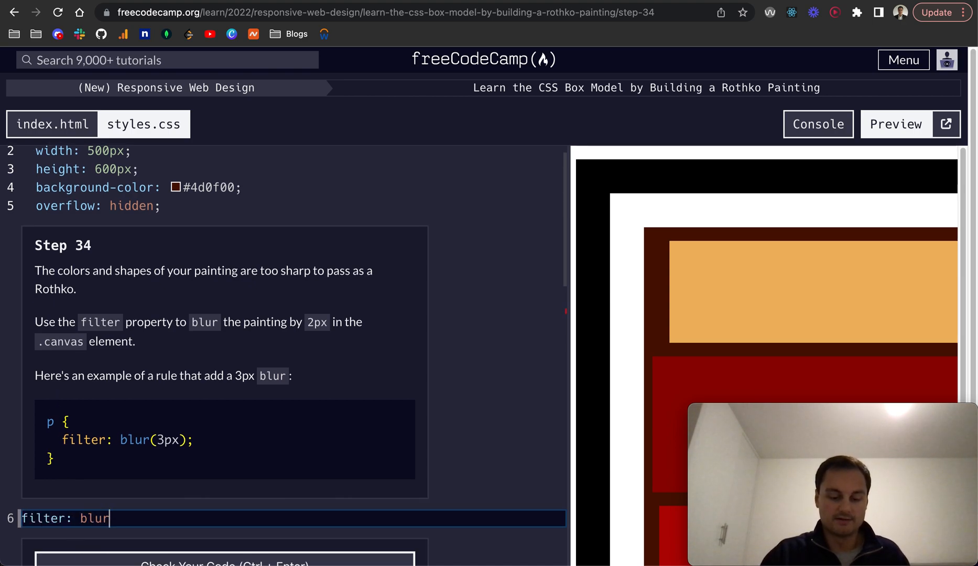
type("(2px)")
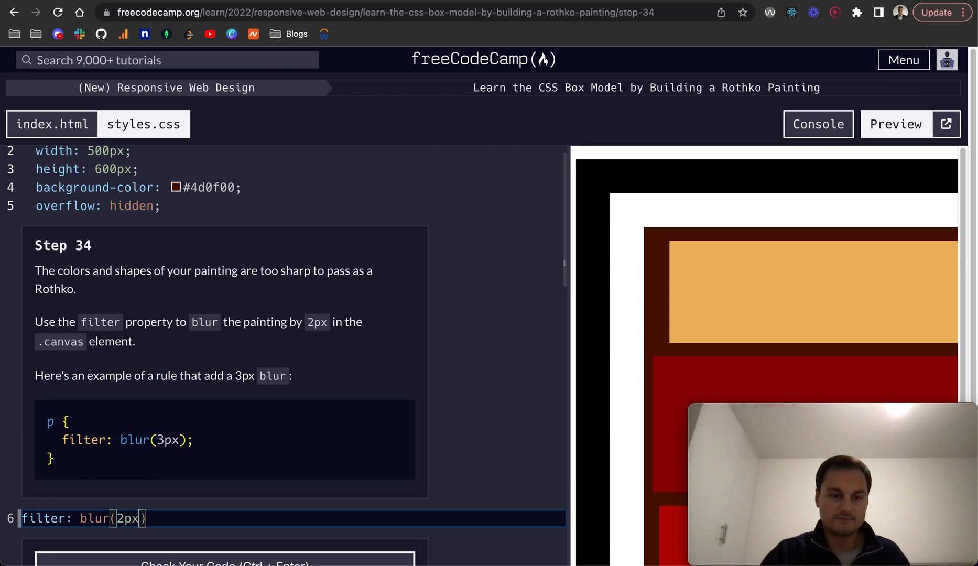
type(";")
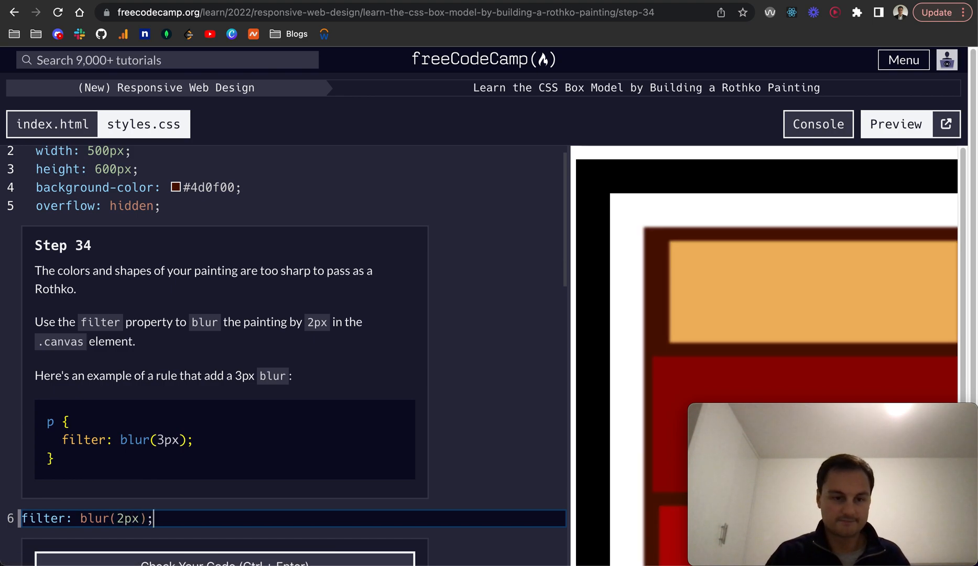
mouse_move(719, 300)
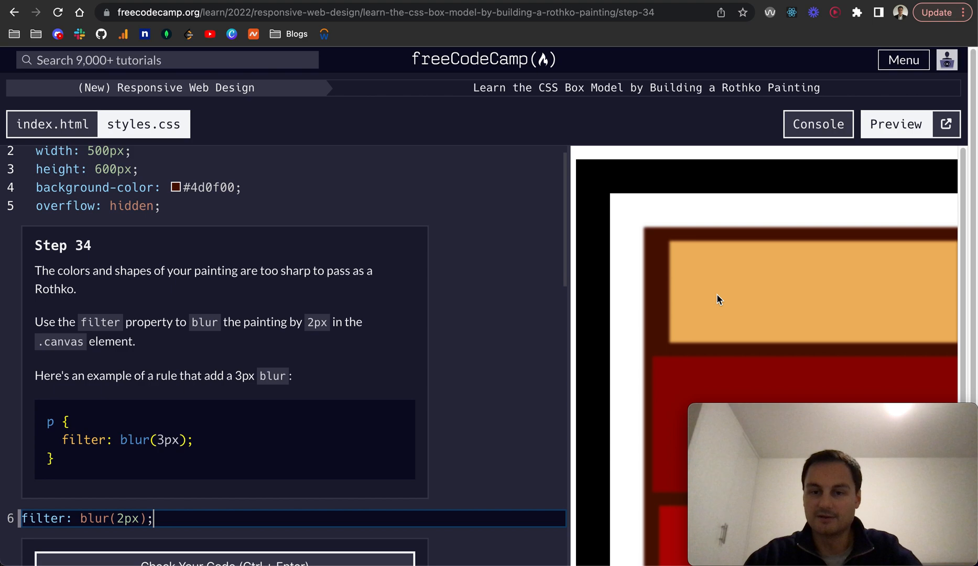
Check the code and submit it to advance to step 35
scroll("down", 3)
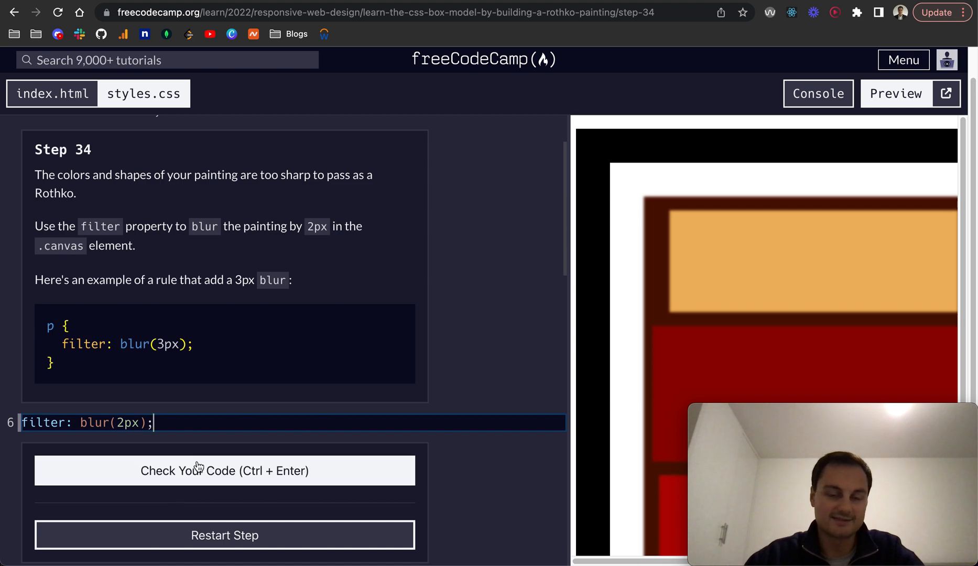
left_click(224, 470)
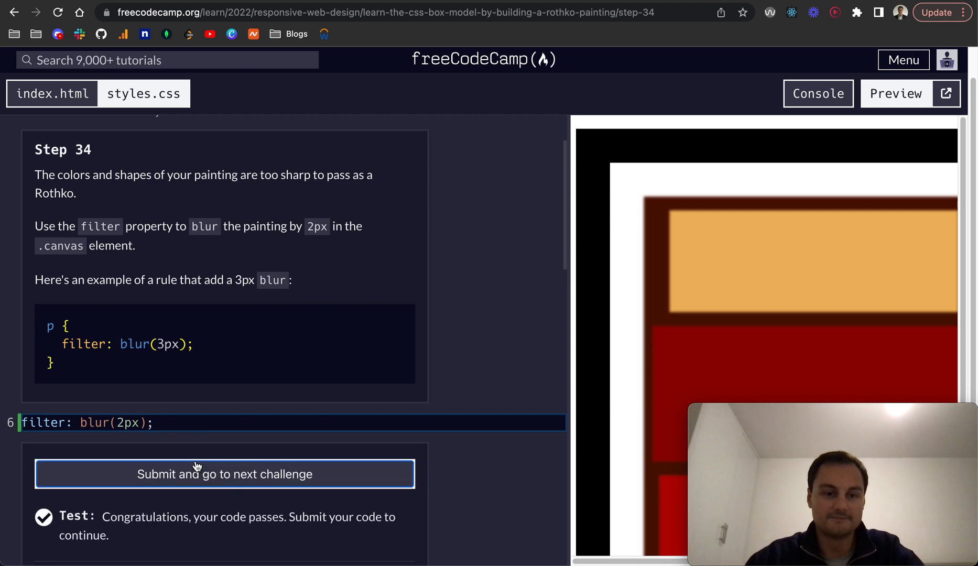
left_click(223, 474)
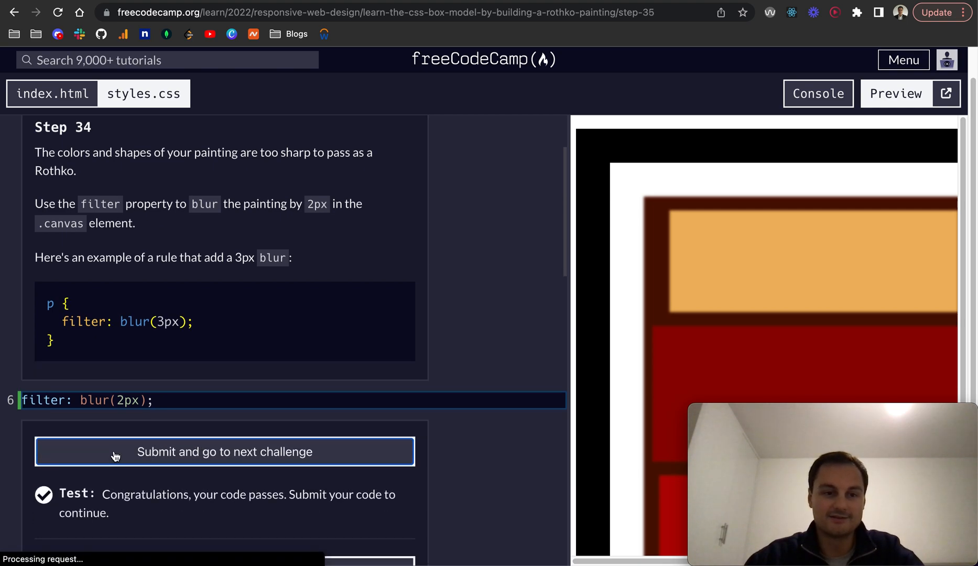
left_click(224, 451)
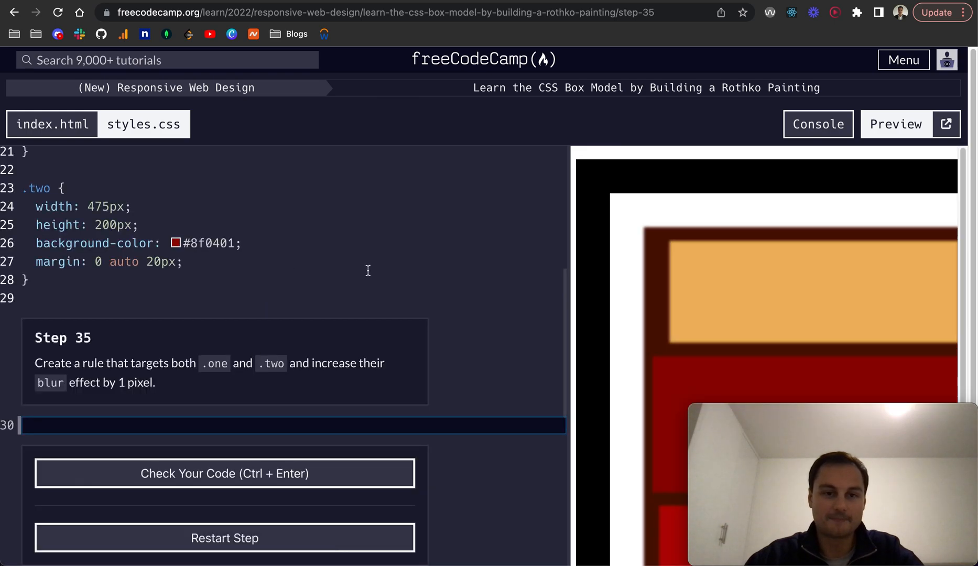
mouse_move(415, 269)
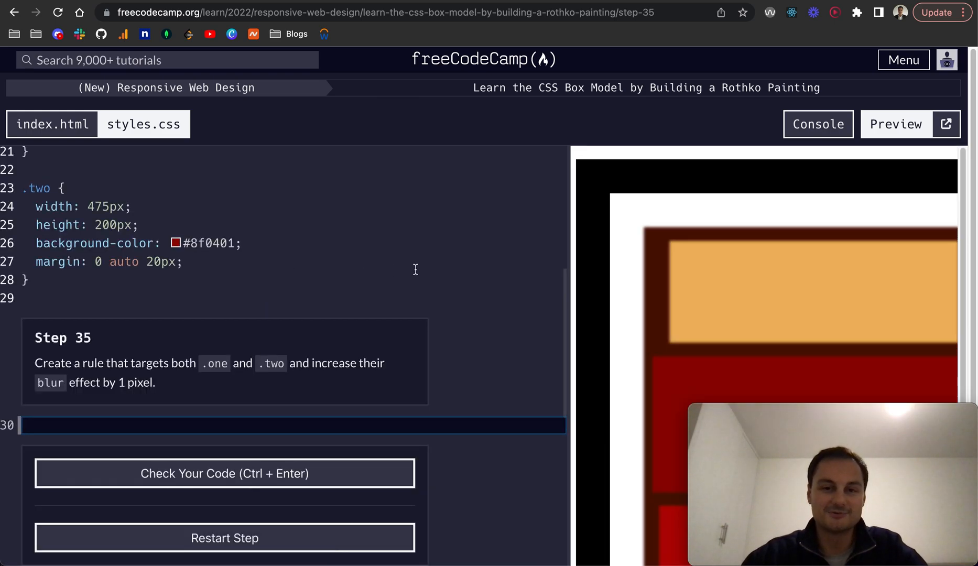